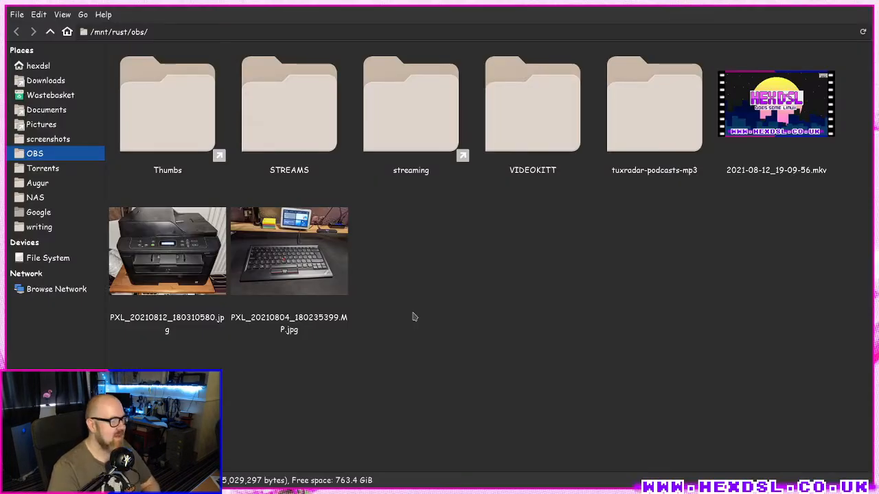
left_click(41, 124)
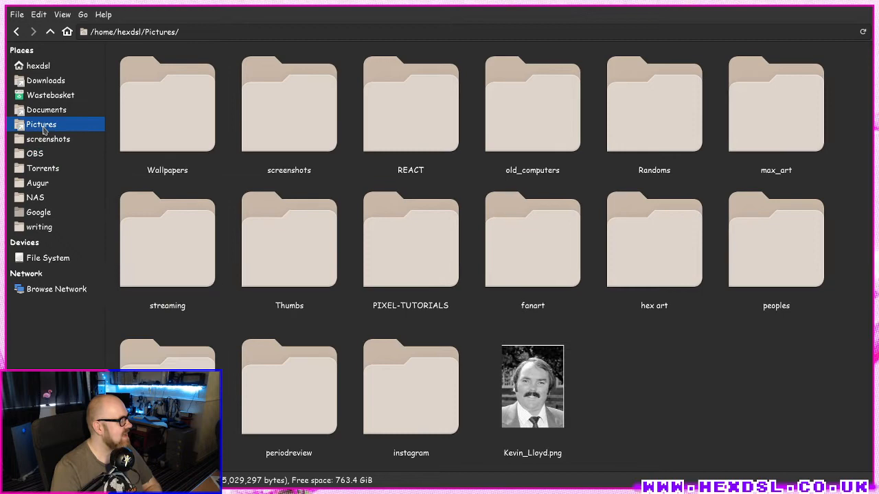
left_click(532, 386)
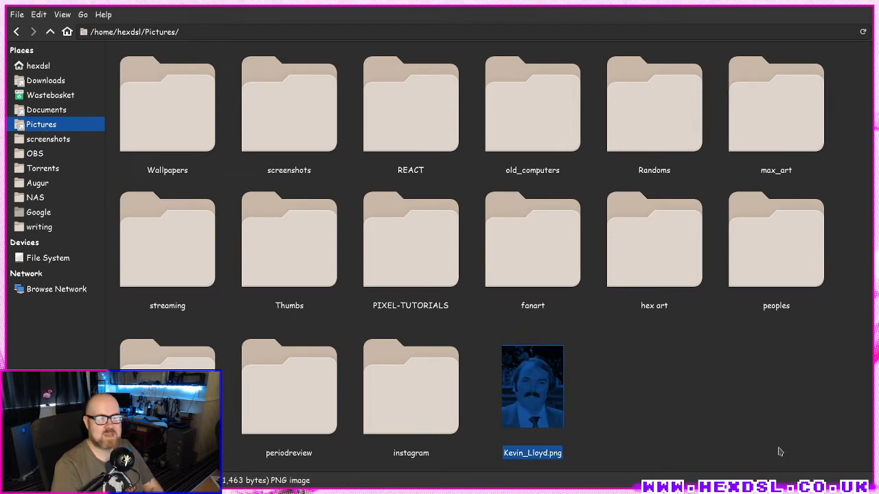
double_click(532, 387)
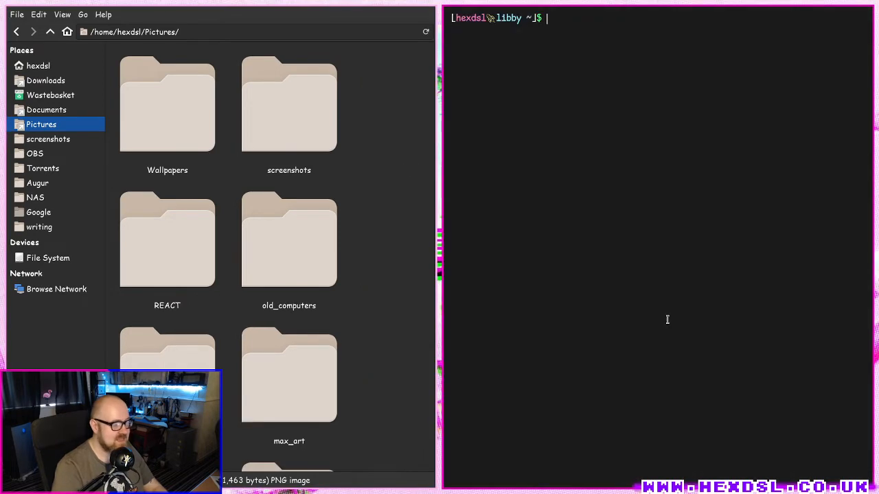
scroll("down", 3)
type("p")
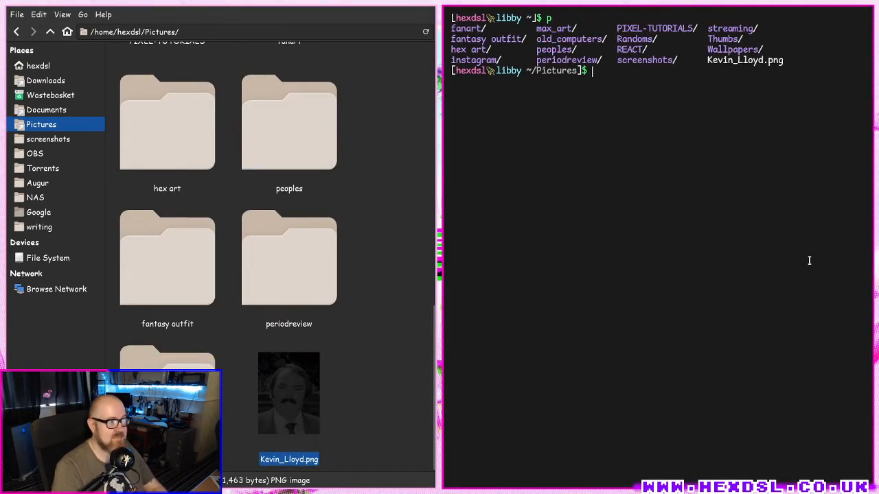
type("del image_14a4c3ae3173a716.jpg")
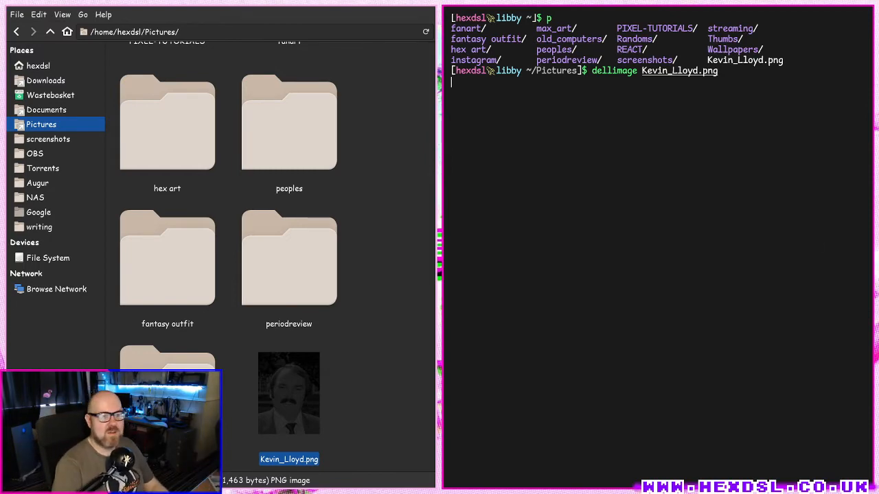
key("ctrl+c")
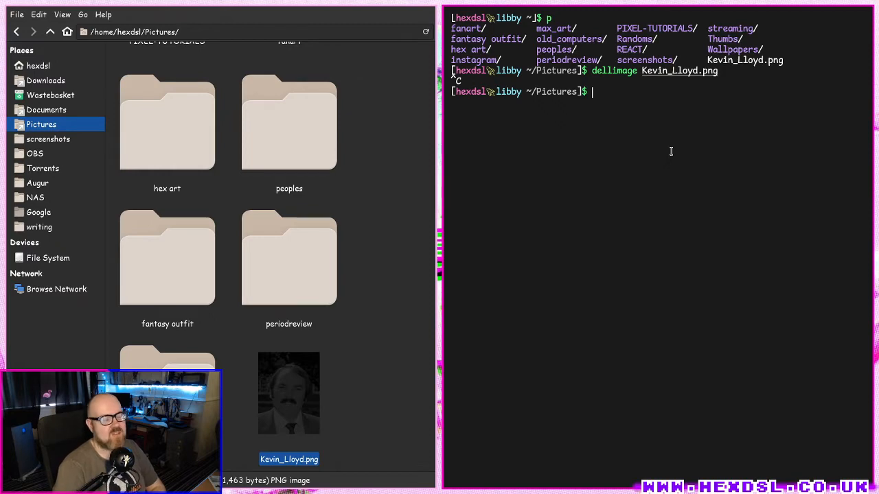
type("dell")
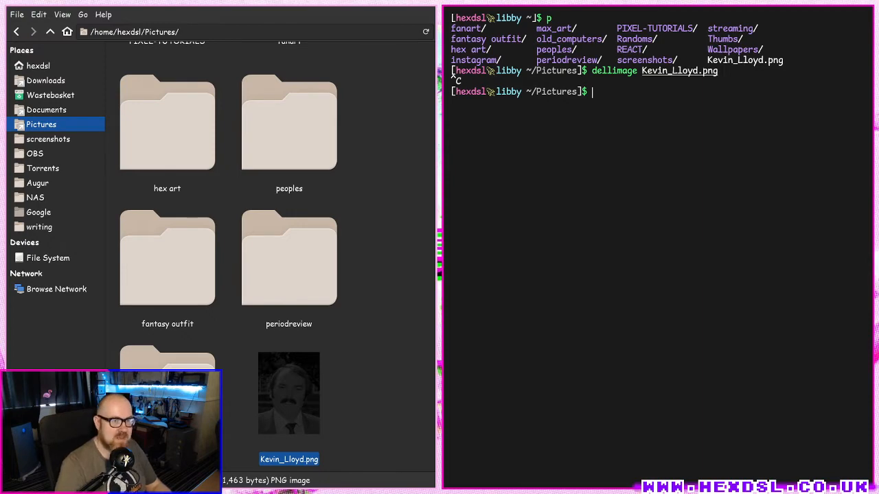
- Move into ~/.bin and list its scripts, abandoning the netcat certificate1.pdf command
type("nc 192.168.1.121 9100 < certificate1.pdf")
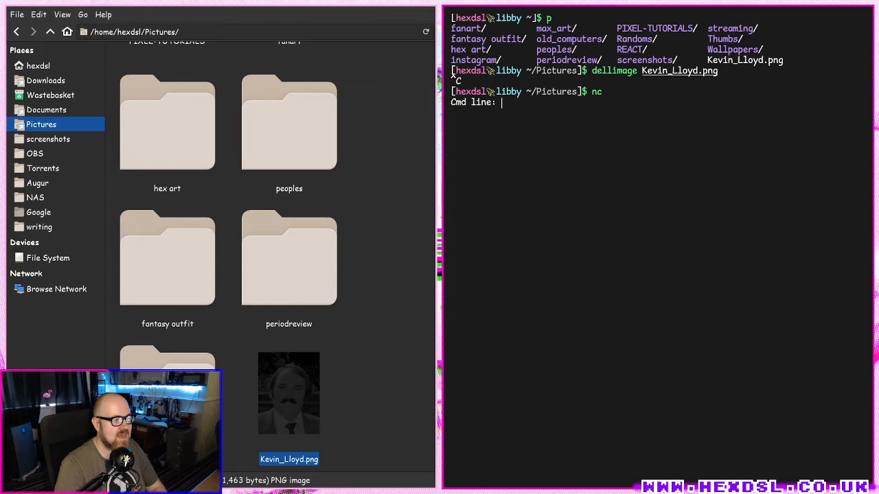
key("ctrl+c")
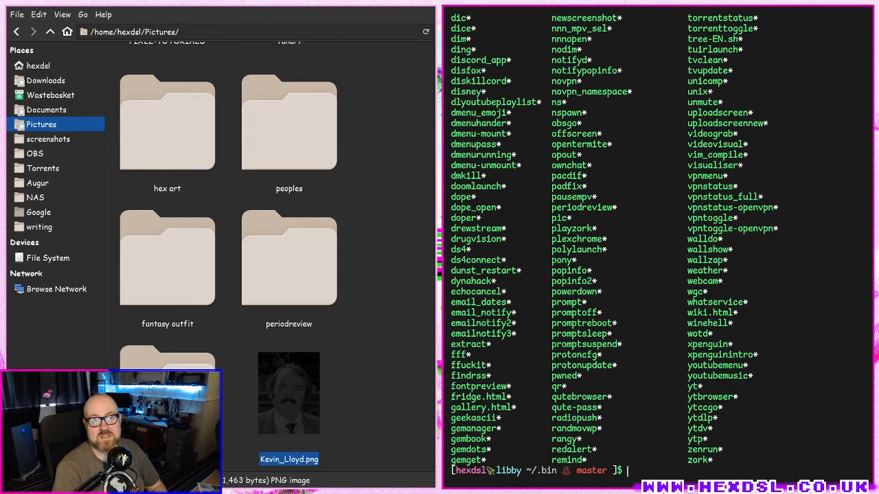
- Print the dell script's netcat line to 192.168.1.121:9100 and inspect it in vim
type("b")
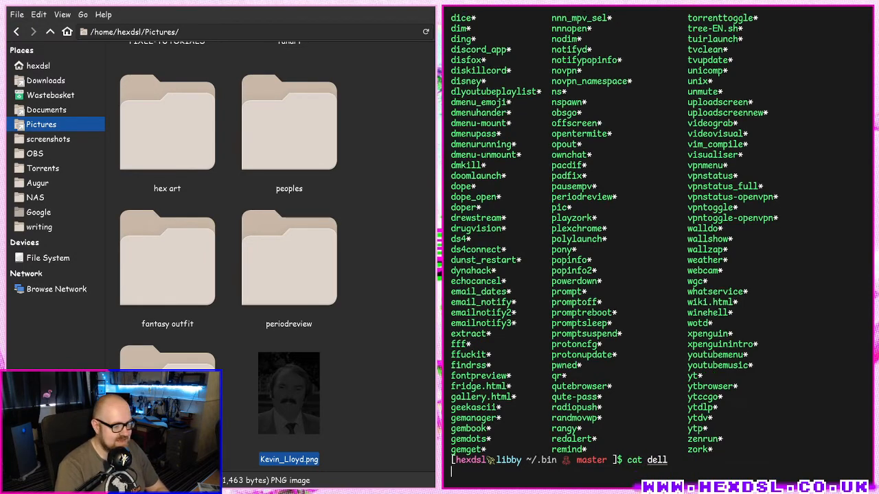
key("Return")
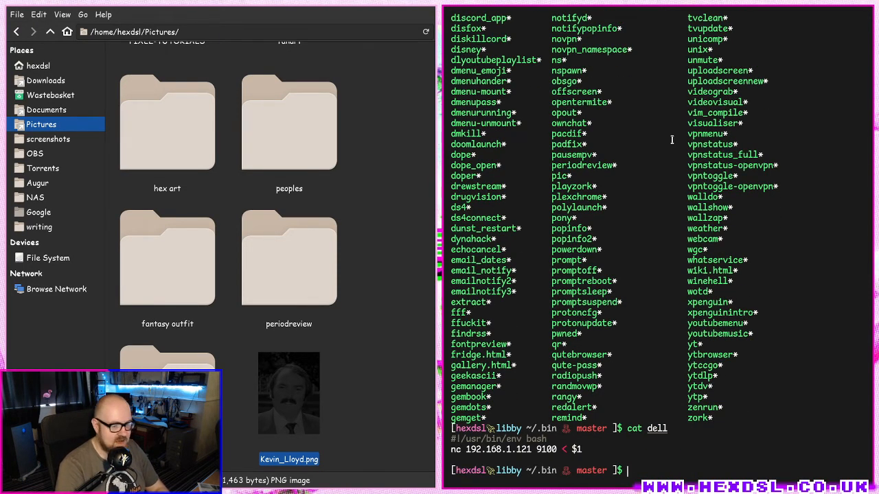
type("vim del")
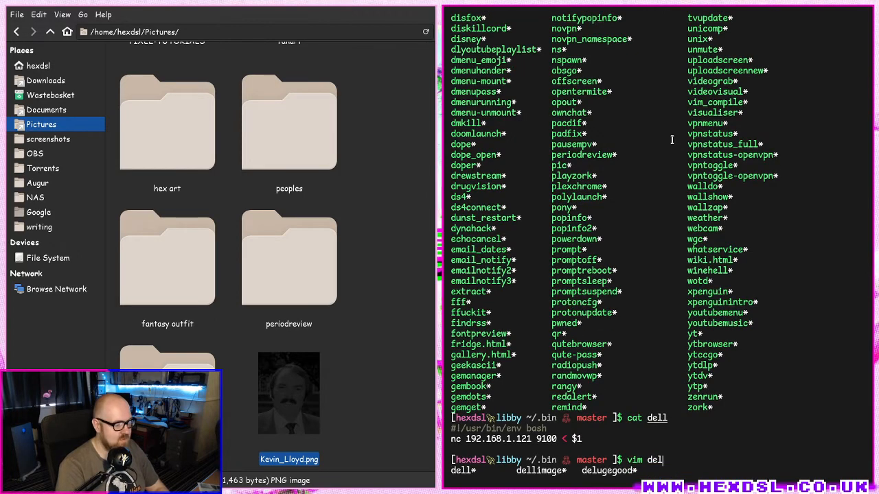
key("Return")
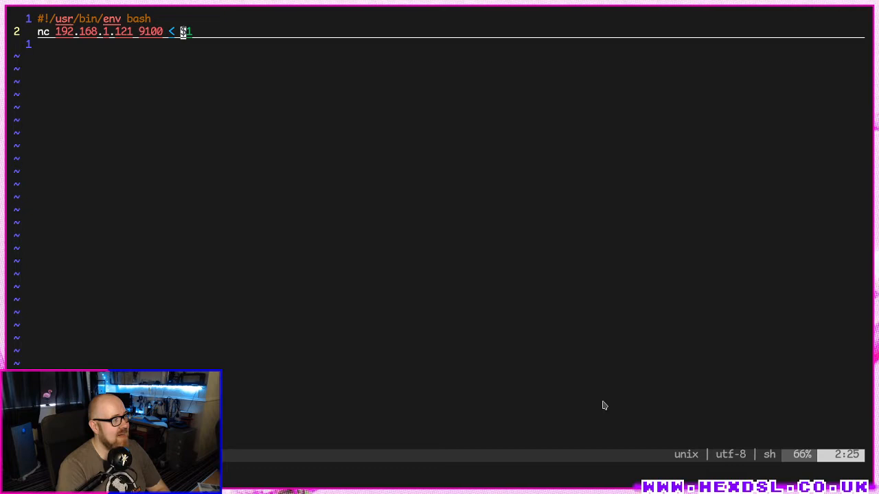
type("$")
type("del")
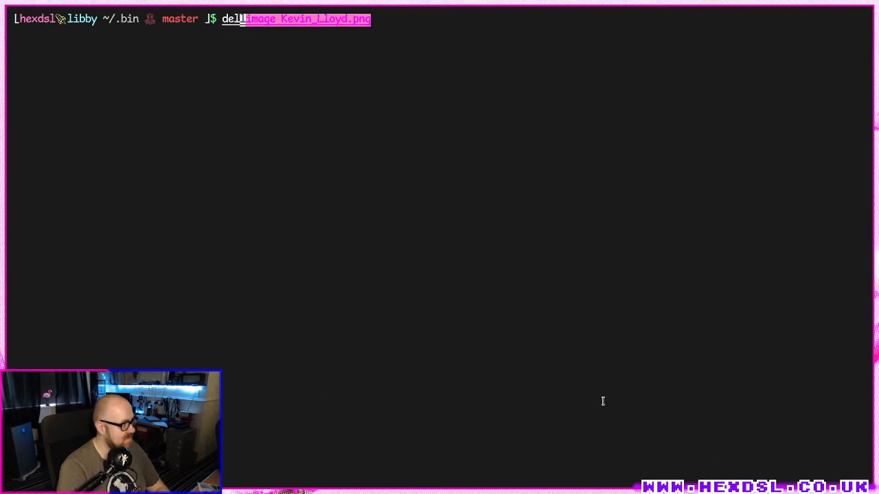
type("BOG")
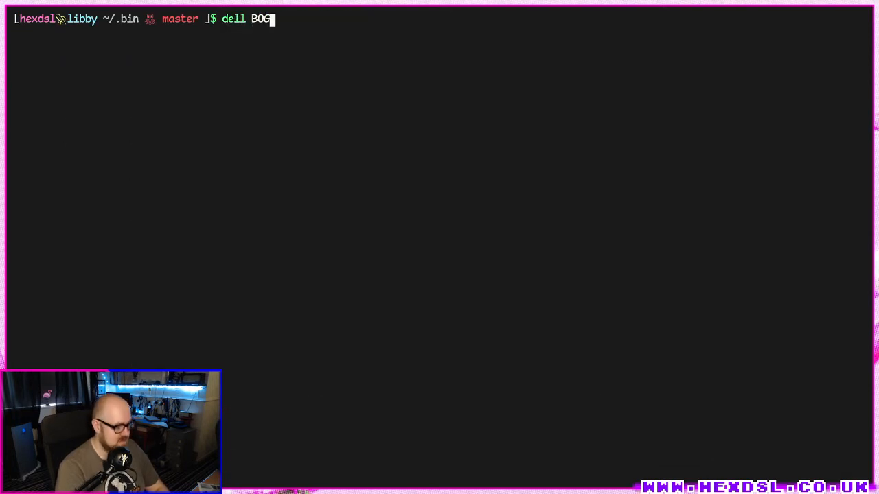
- Drop the 'dell BOG.TXT' print command and begin entering 'vim dell'
type(".TXT")
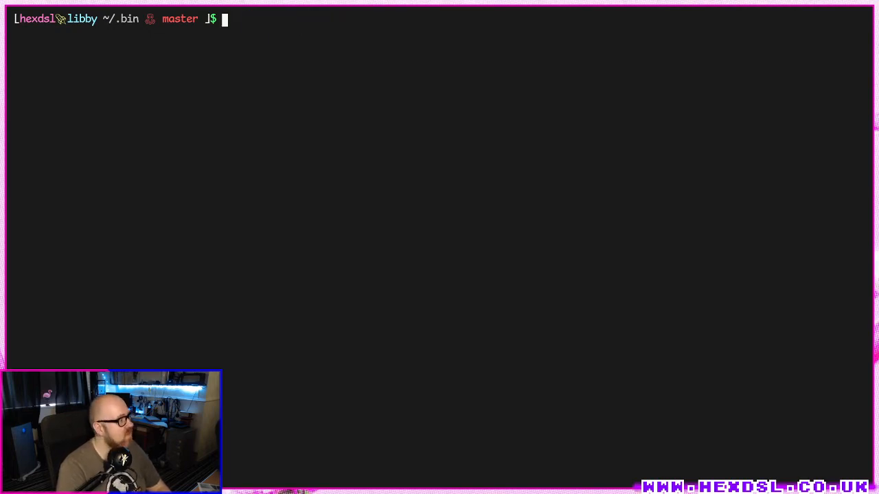
type("vim dell")
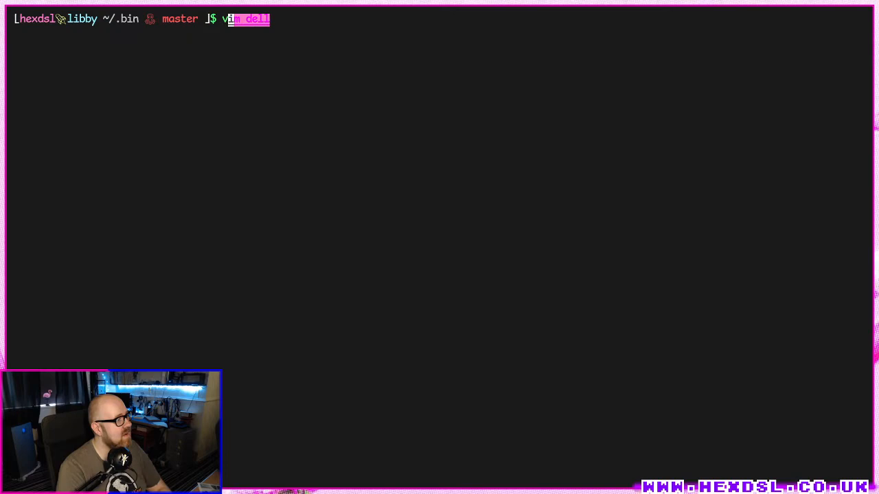
- Open dellimage in vim to review its convert-to-PDF netcat line to 192.168.1.121:9100
type("image")
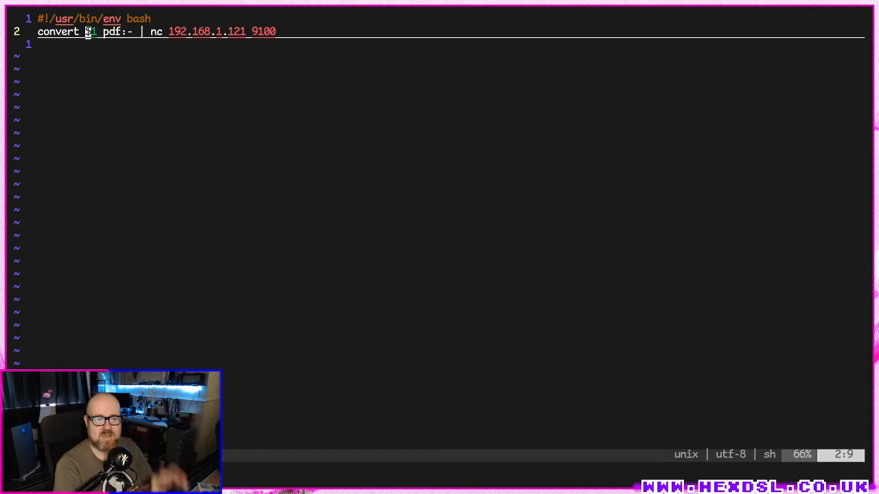
mouse_move(603, 409)
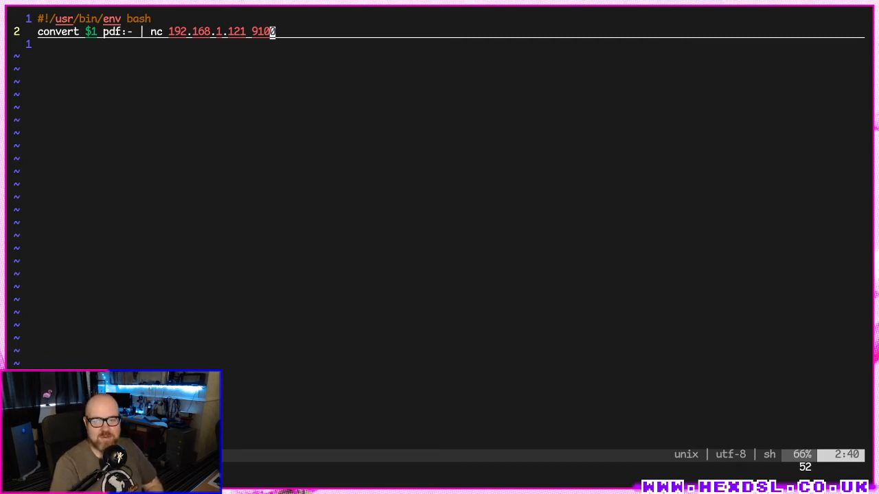
mouse_move(261, 367)
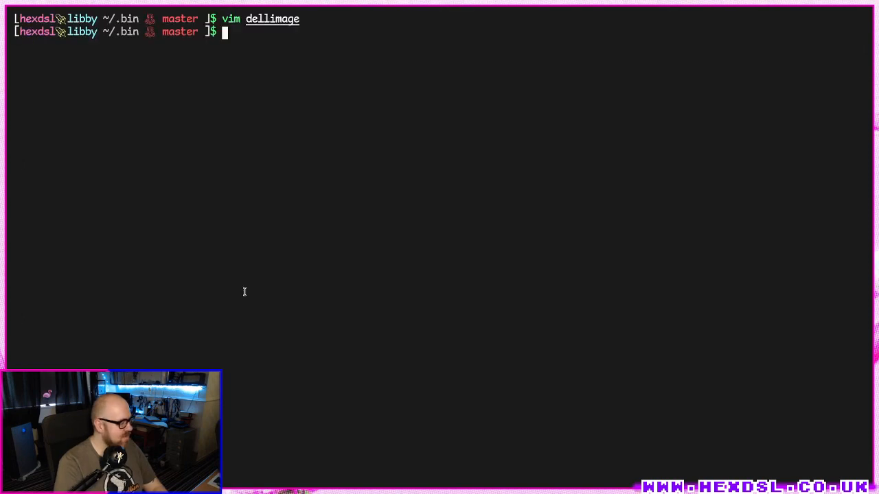
- From the obs folder, run dellimage on PXL_20210804_180235399.MP.jpg
type("ob")
type("dellimage ")
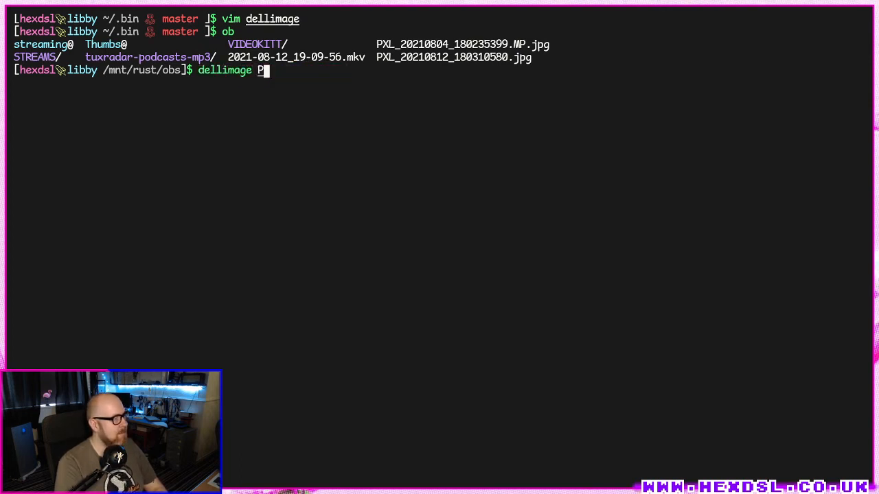
type("PXL")
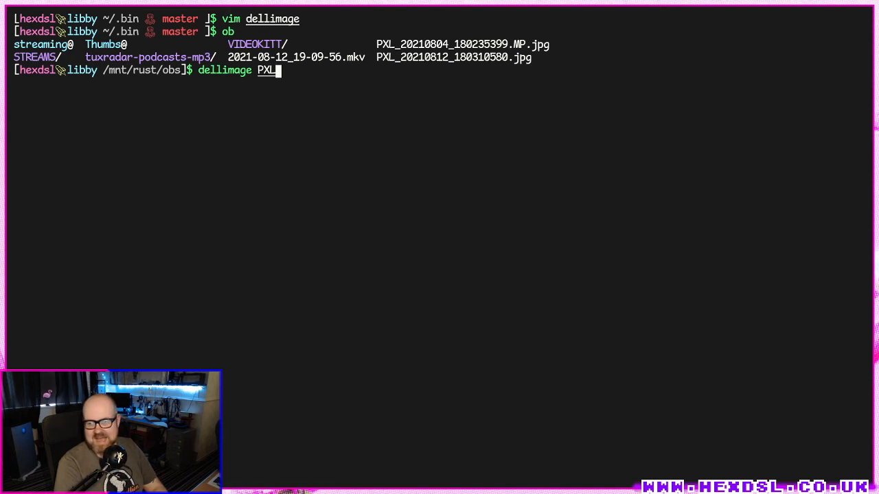
type("_202108")
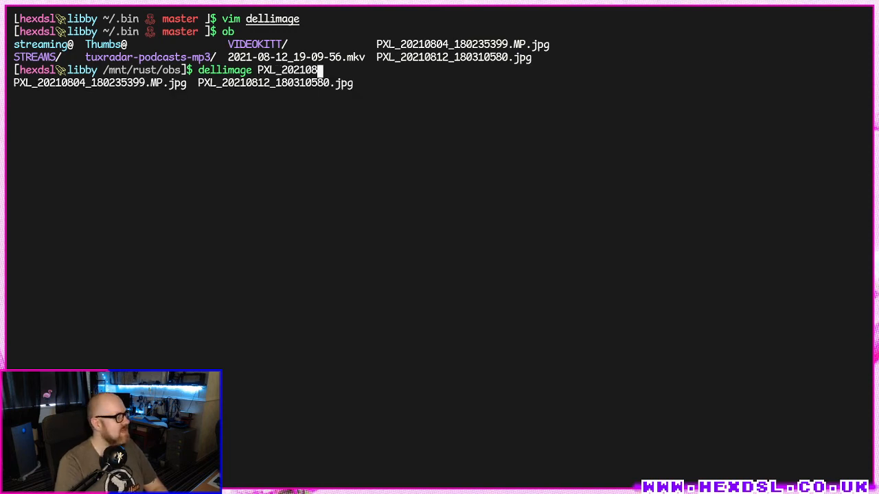
key("Tab")
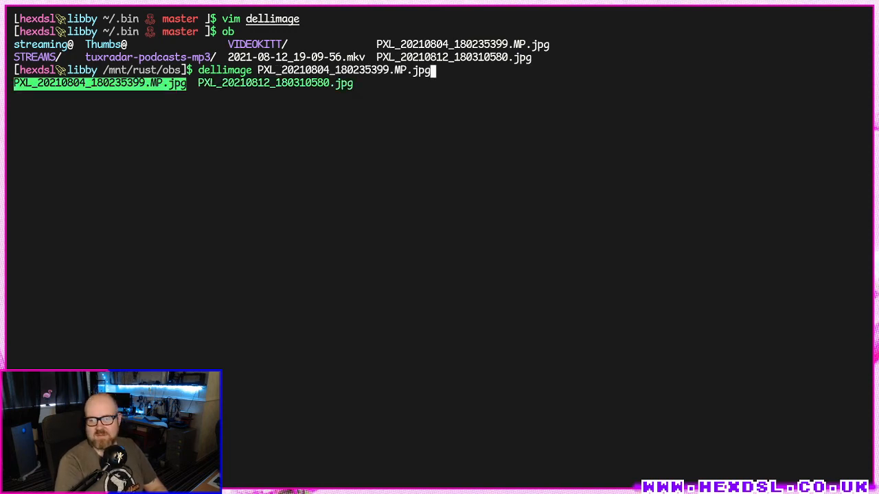
key("Return")
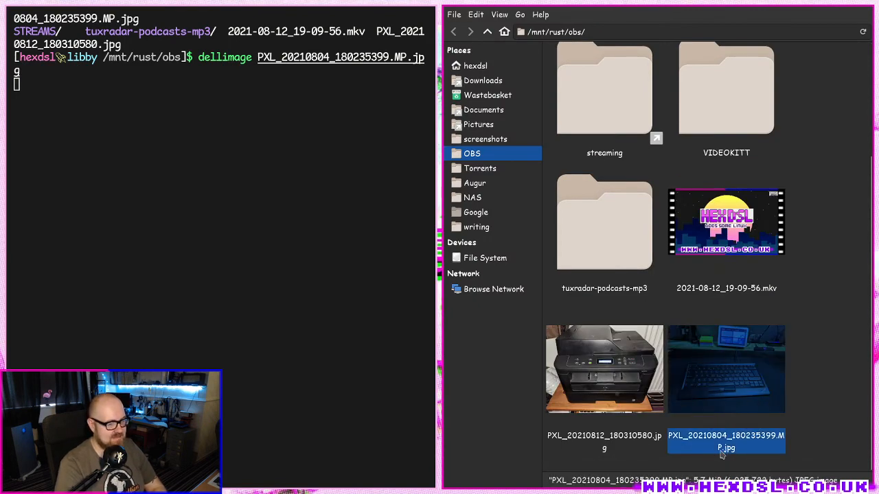
mouse_move(820, 448)
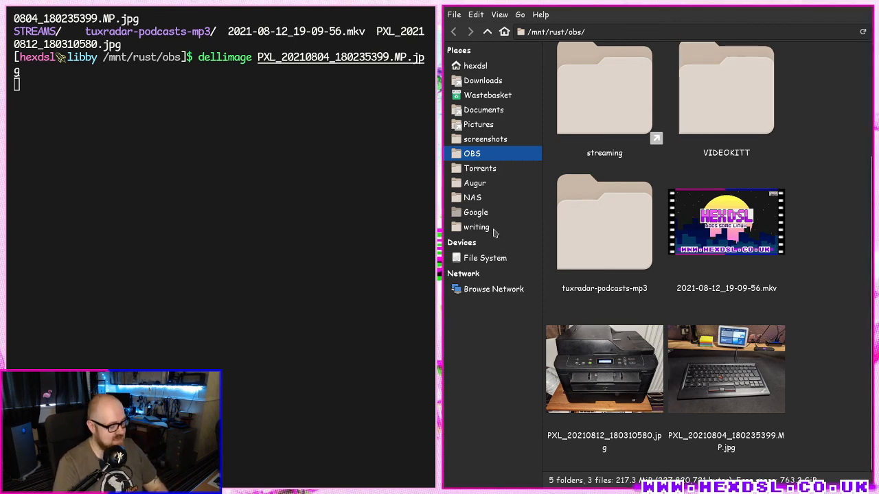
- Cancel the keyboard photo print and run dellimage with PXL_20210812_180310580.jpg
key("ctrl+c")
type("dellimage PXL_20210804_180235399.MP.jpg PXL_20210804_180235399.MP.jpg")
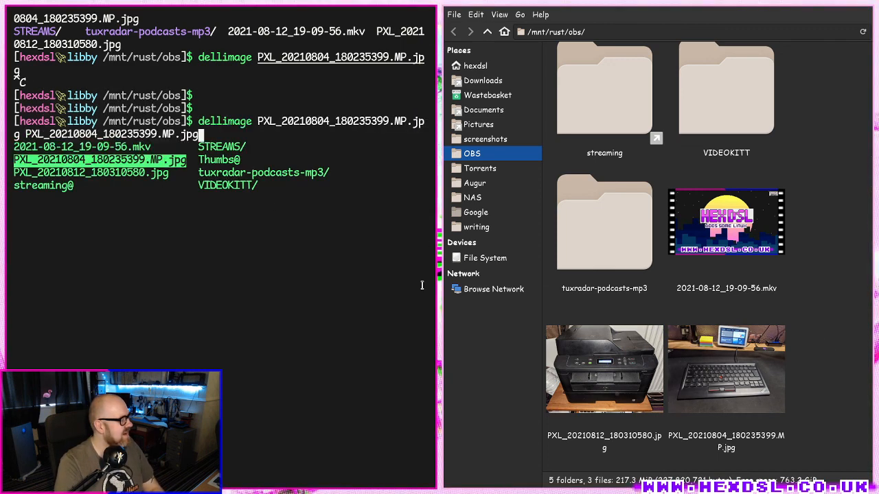
key("Return")
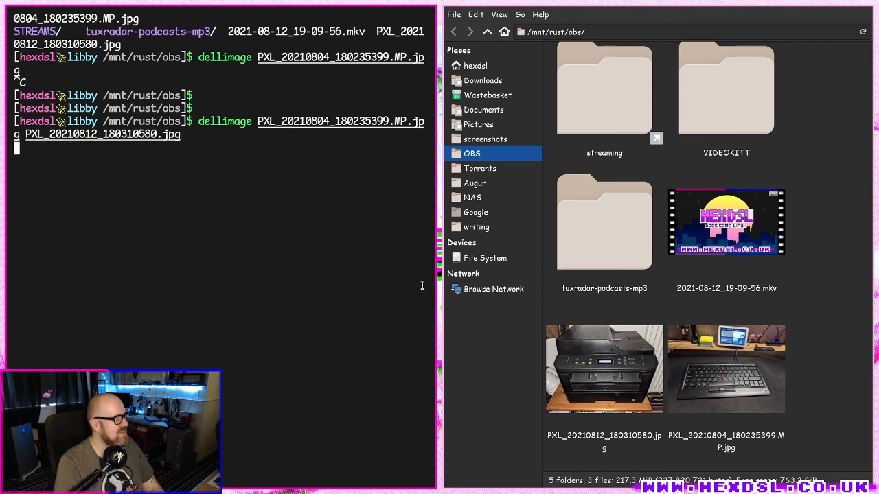